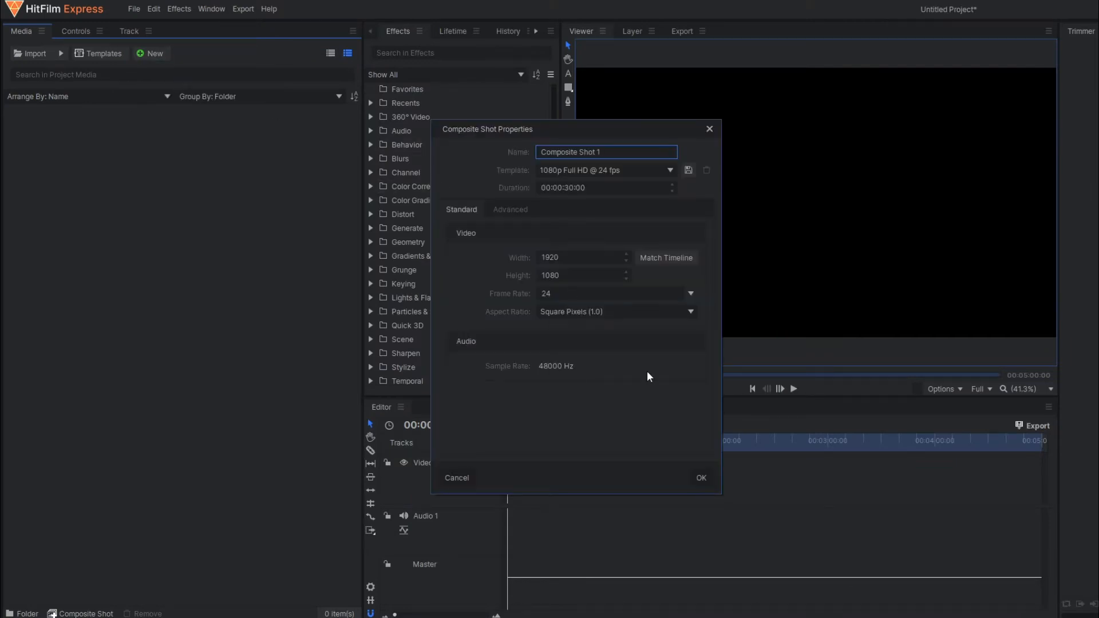
- Create a 1080p composite shot with a text layer reading SANJAY
click(701, 477)
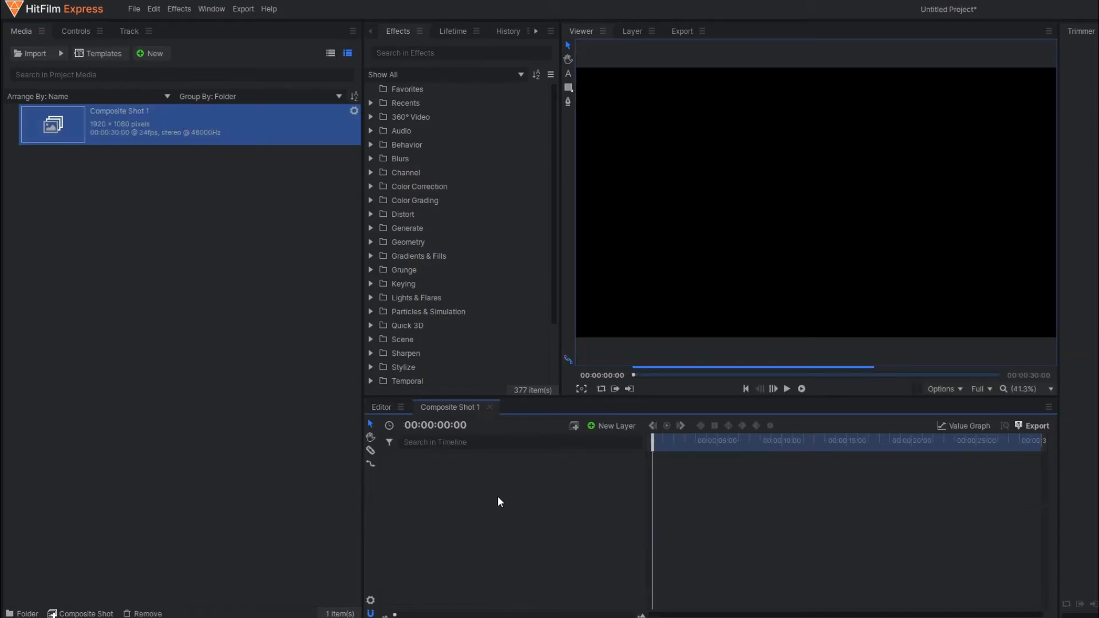
mouse_move(618, 430)
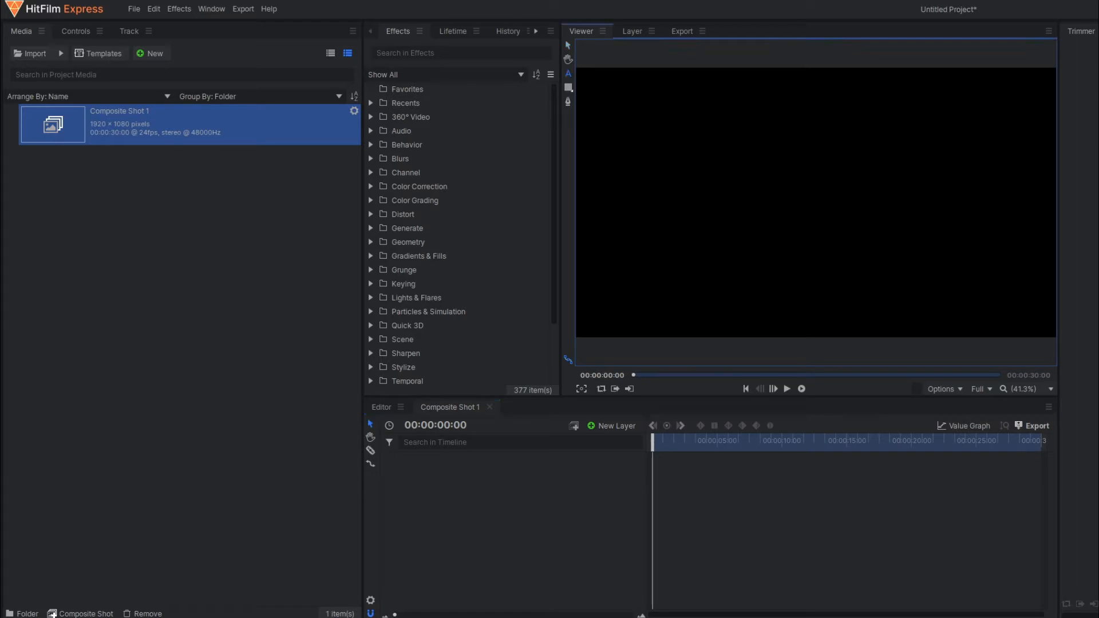
text(SA)
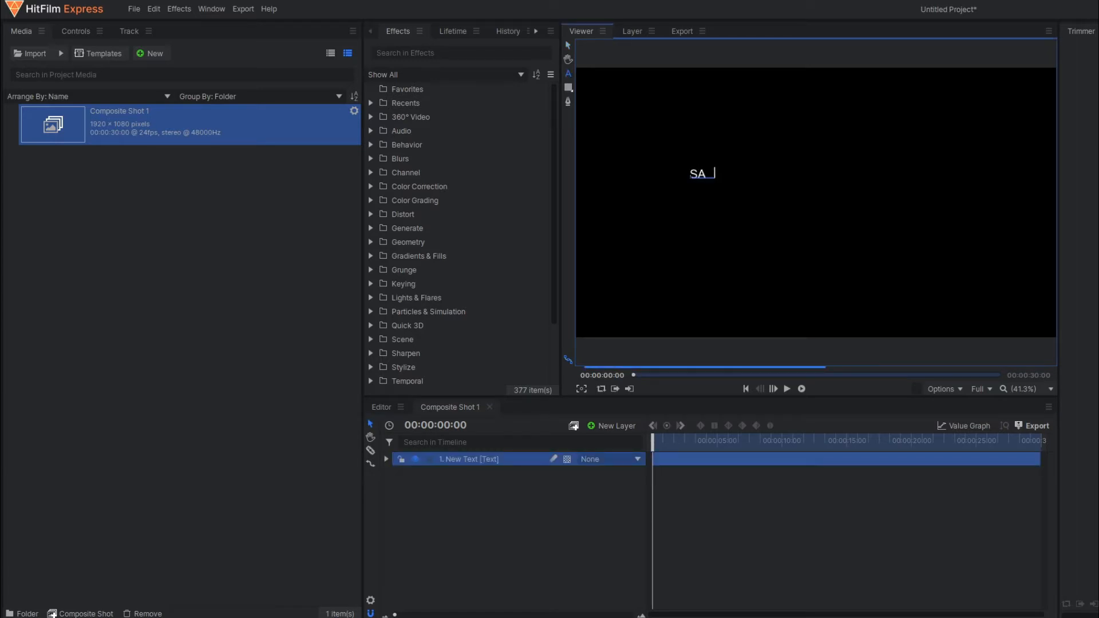
text(NJAY)
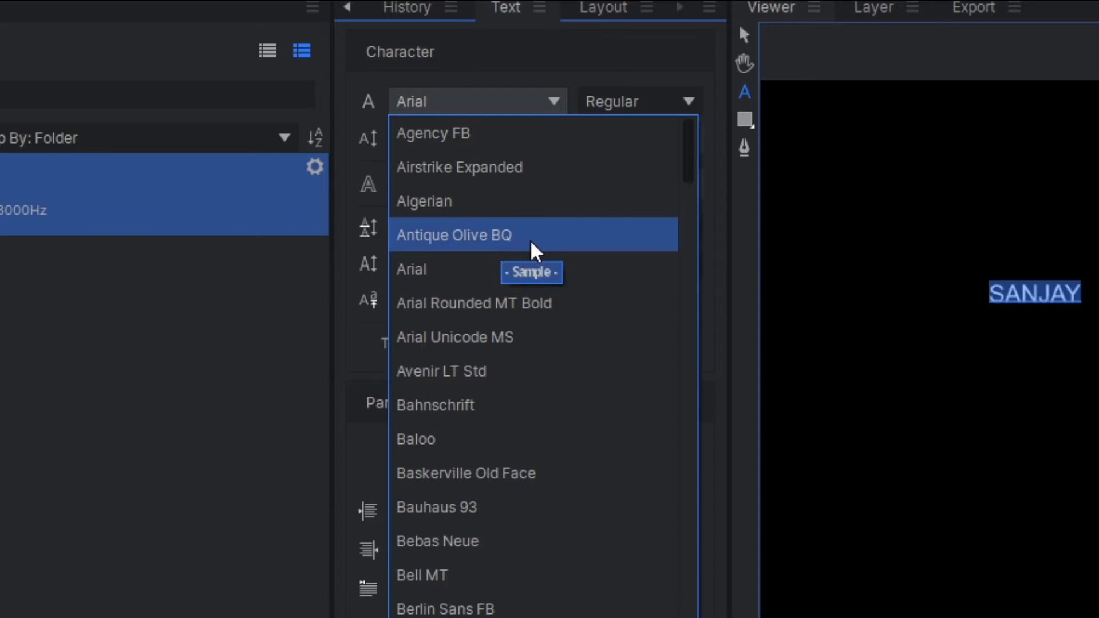
- Set SANJAY in Antique Olive BQ, enlarge the font size, and widen tracking to 39%
click(453, 235)
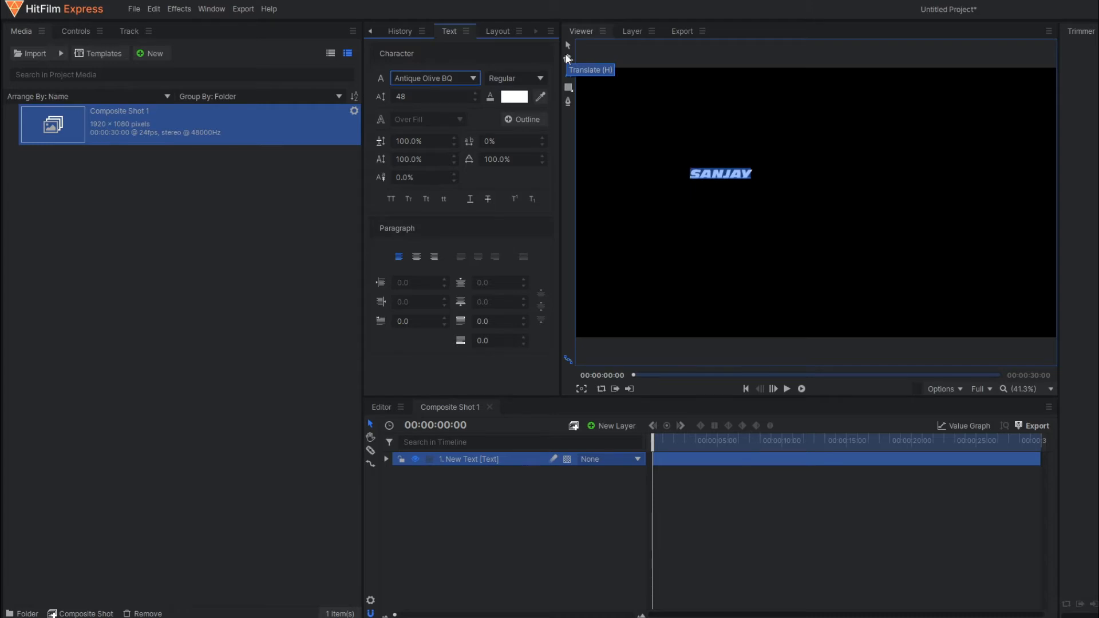
mouse_move(510, 173)
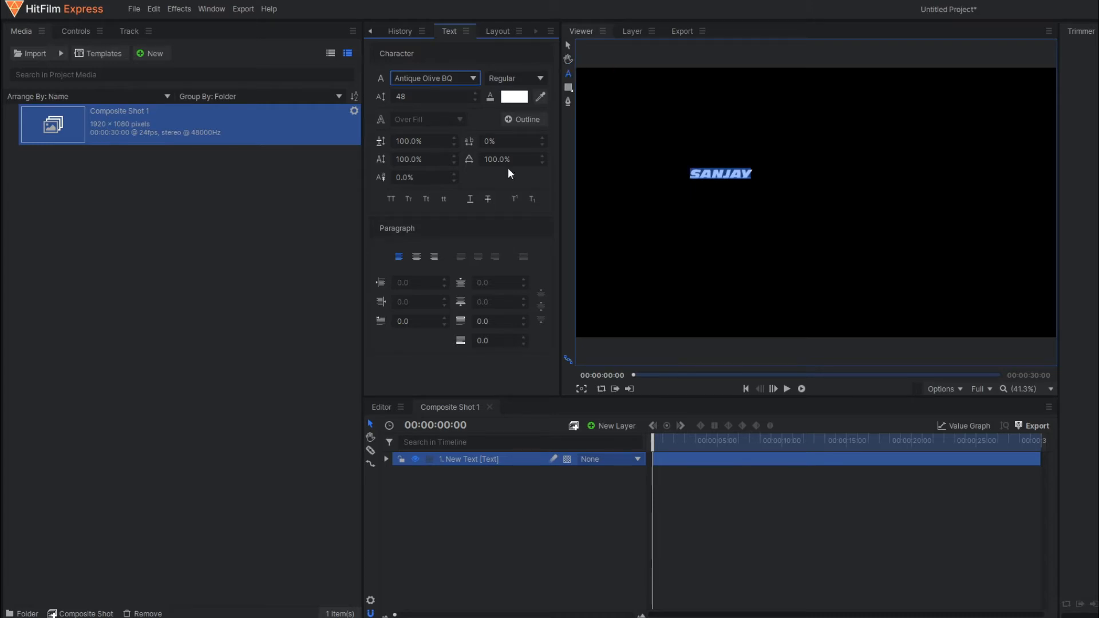
text(244)
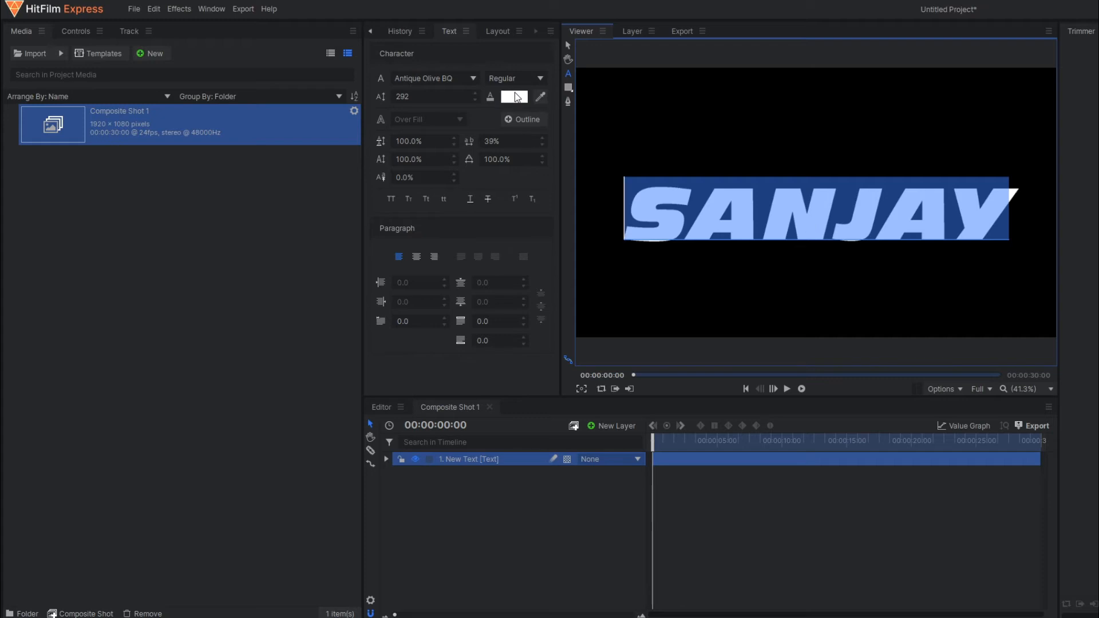
click(514, 96)
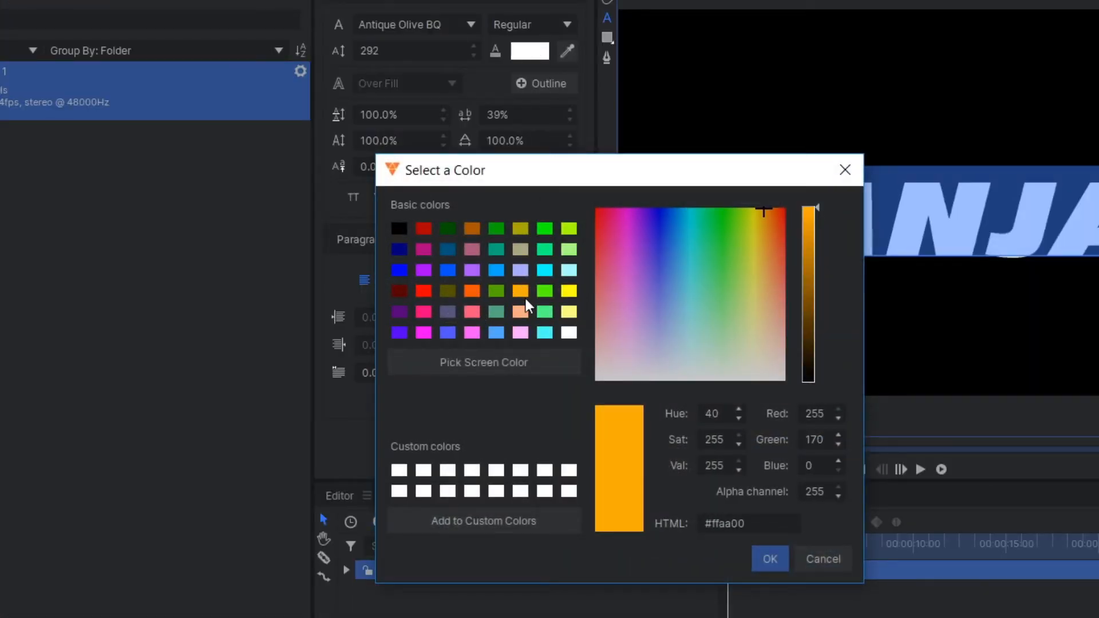
- Choose the orange basic colour for the SANJAY text fill
click(770, 559)
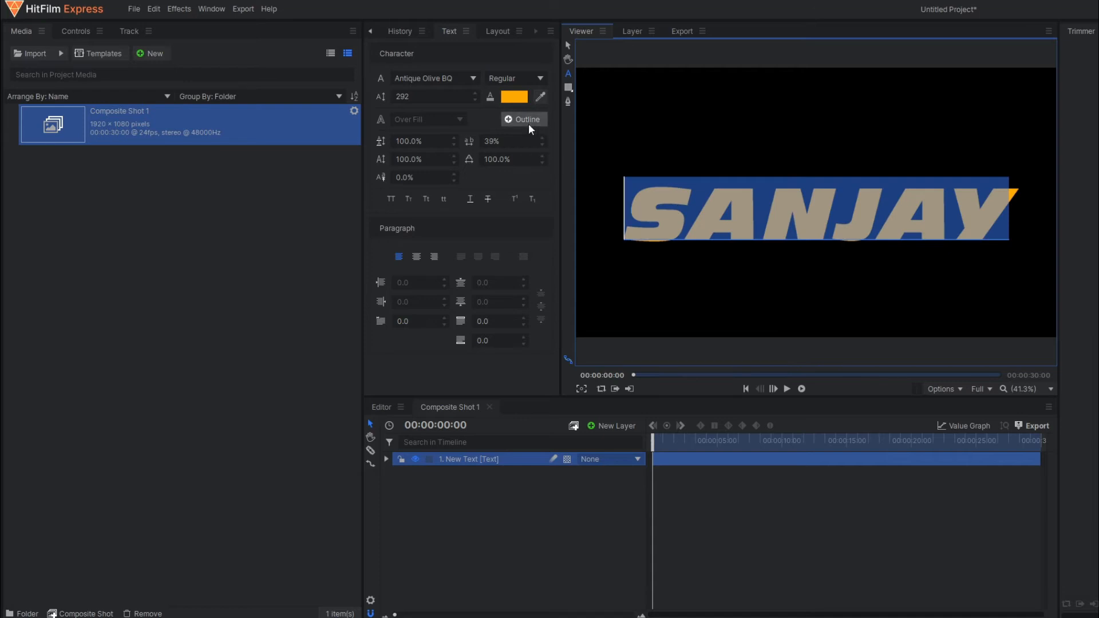
- Add a width-4 outline to SANJAY and switch its colour from red to orange
click(523, 119)
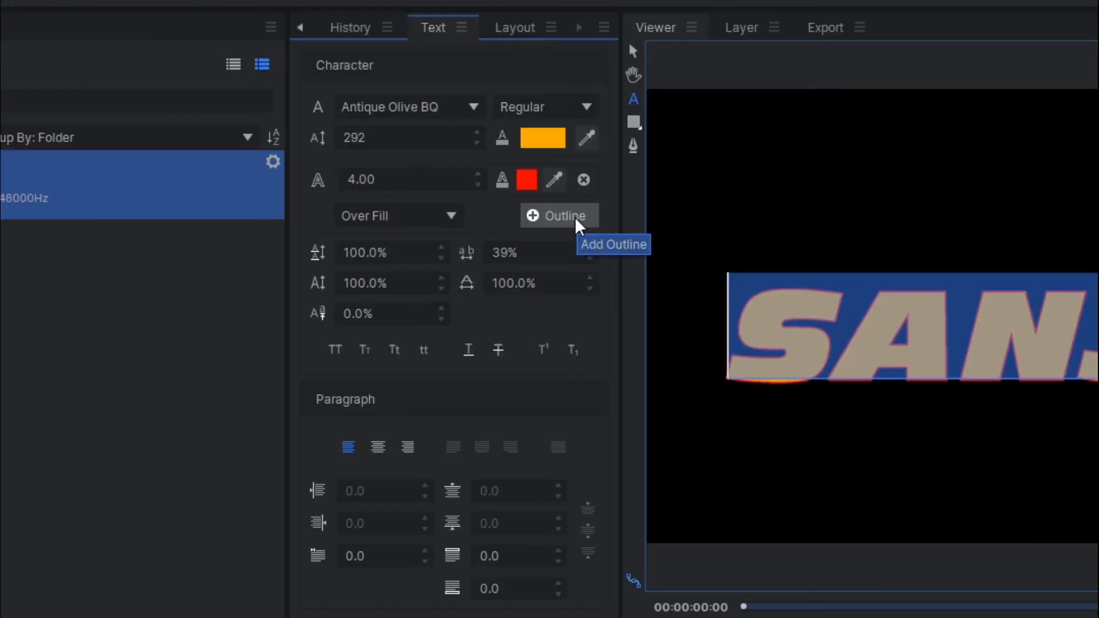
mouse_move(567, 234)
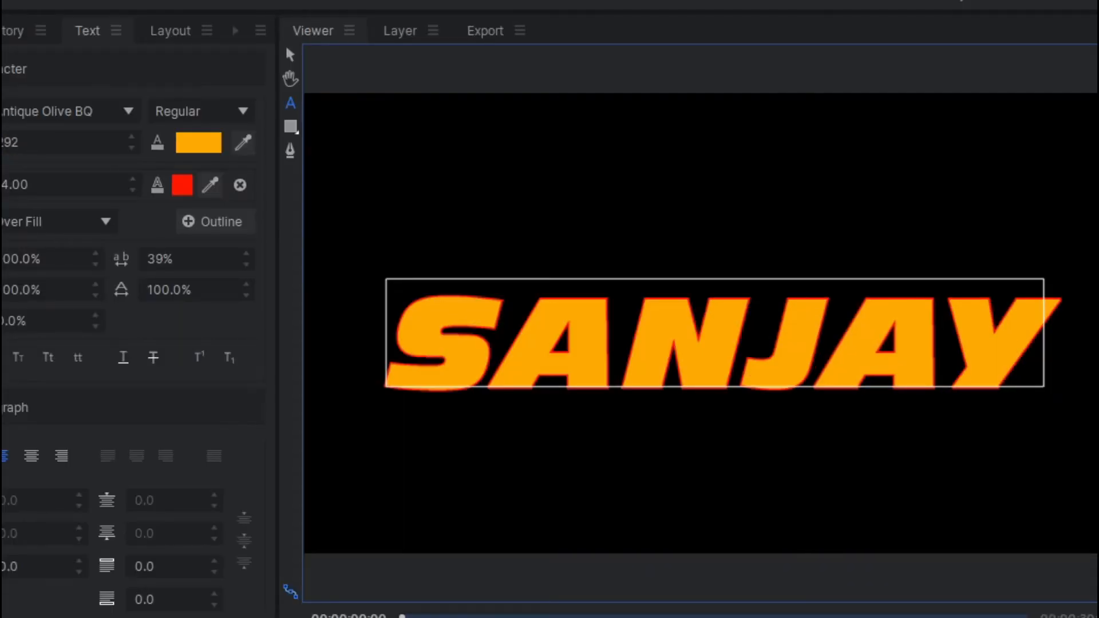
click(182, 185)
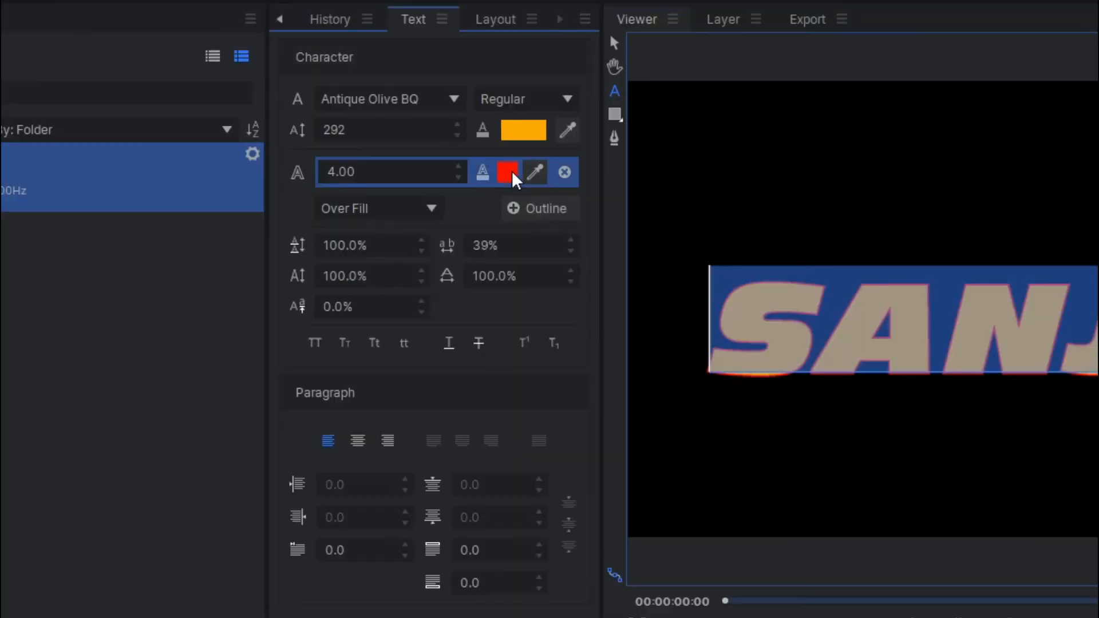
click(507, 171)
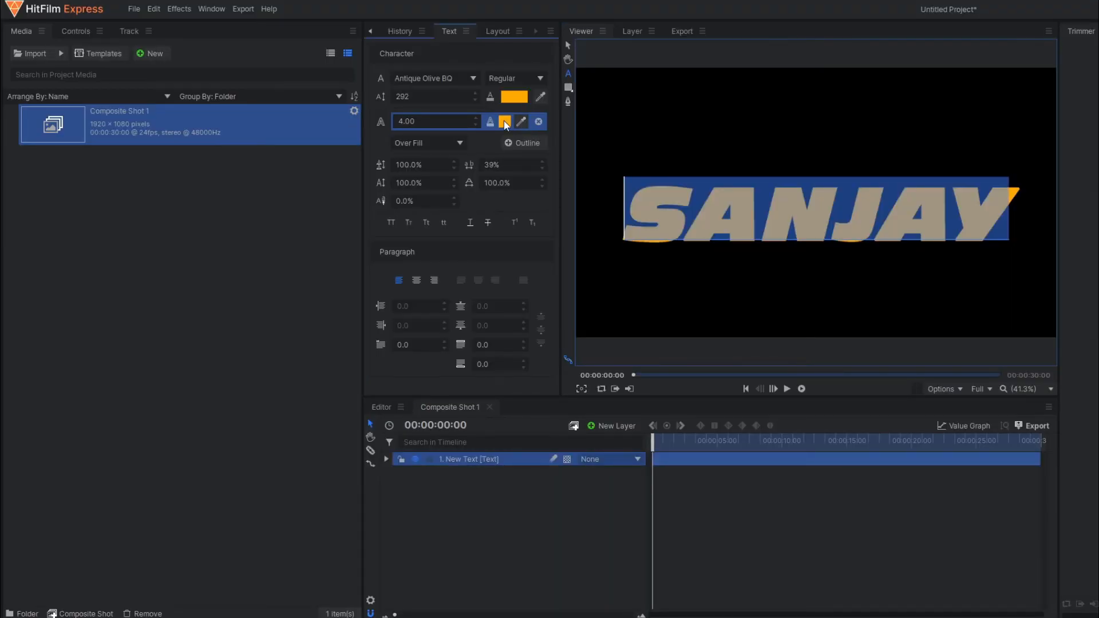
- Colour the SANJAY outline blue and set its width to 20.00
click(514, 121)
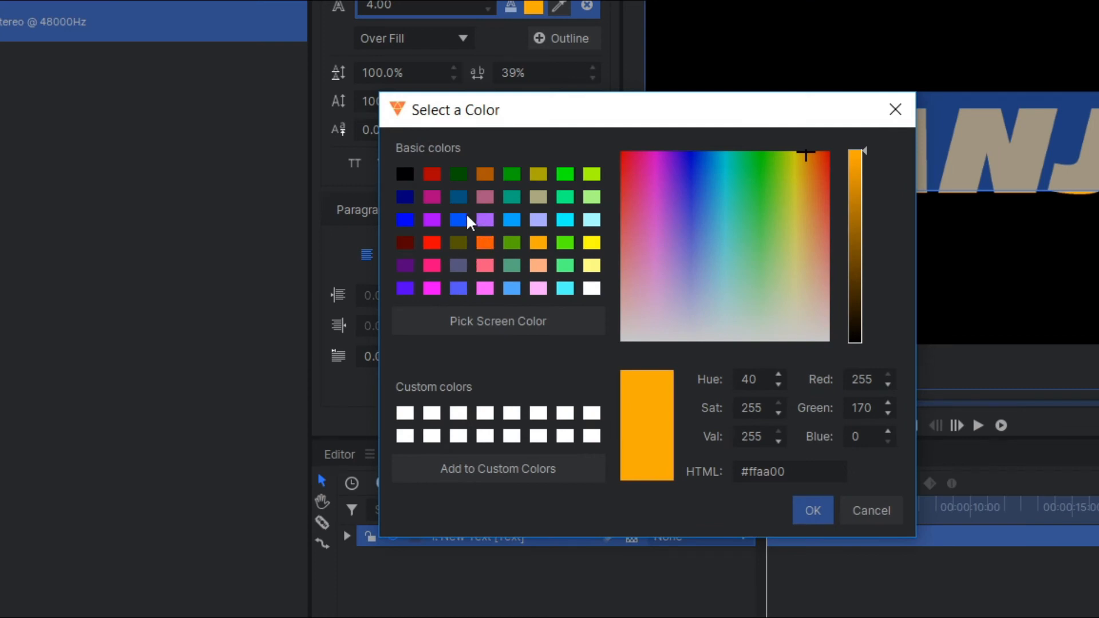
click(812, 510)
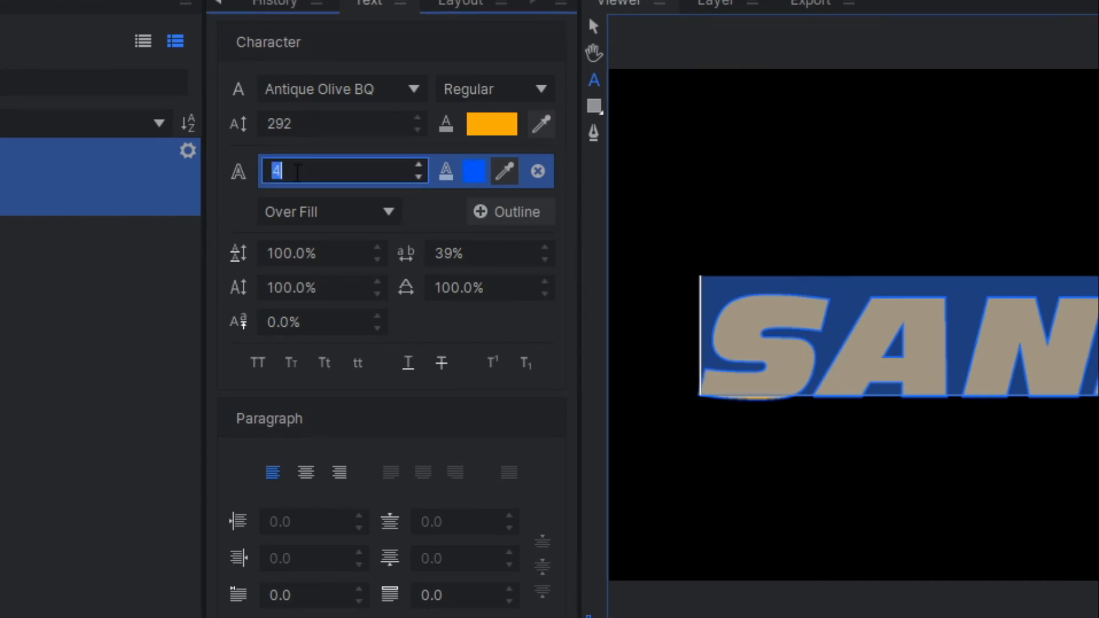
text(20.00)
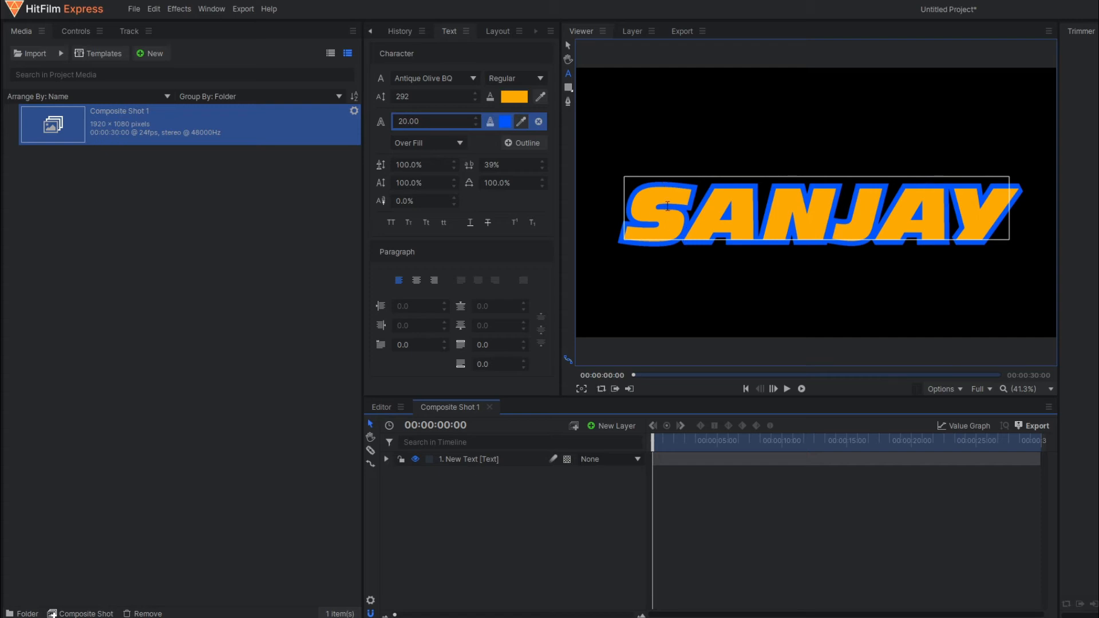
mouse_move(666, 217)
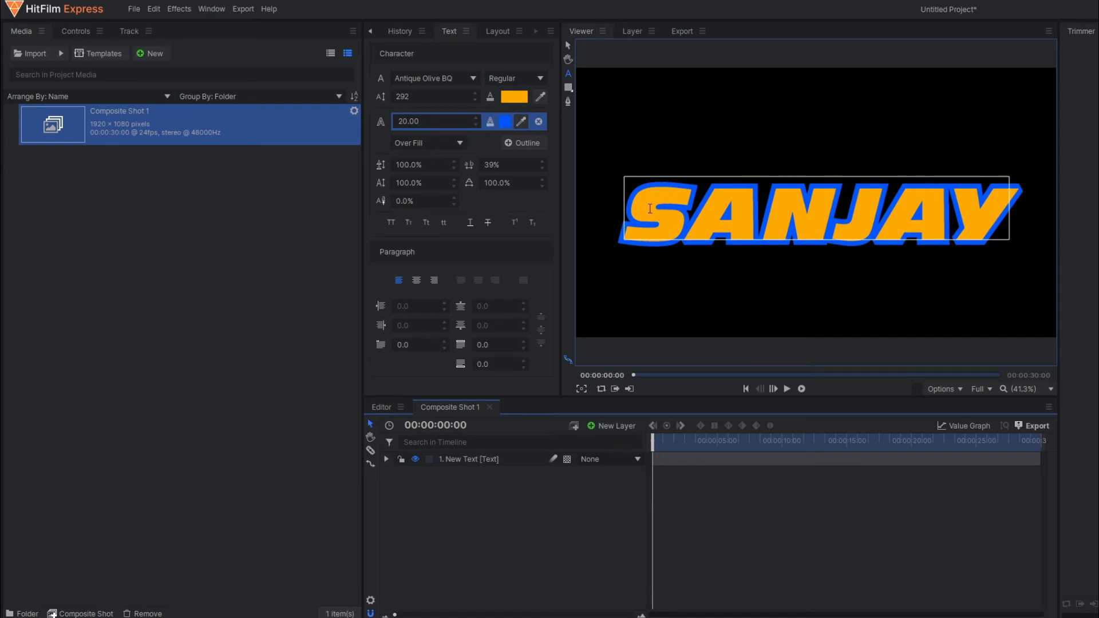
mouse_move(741, 222)
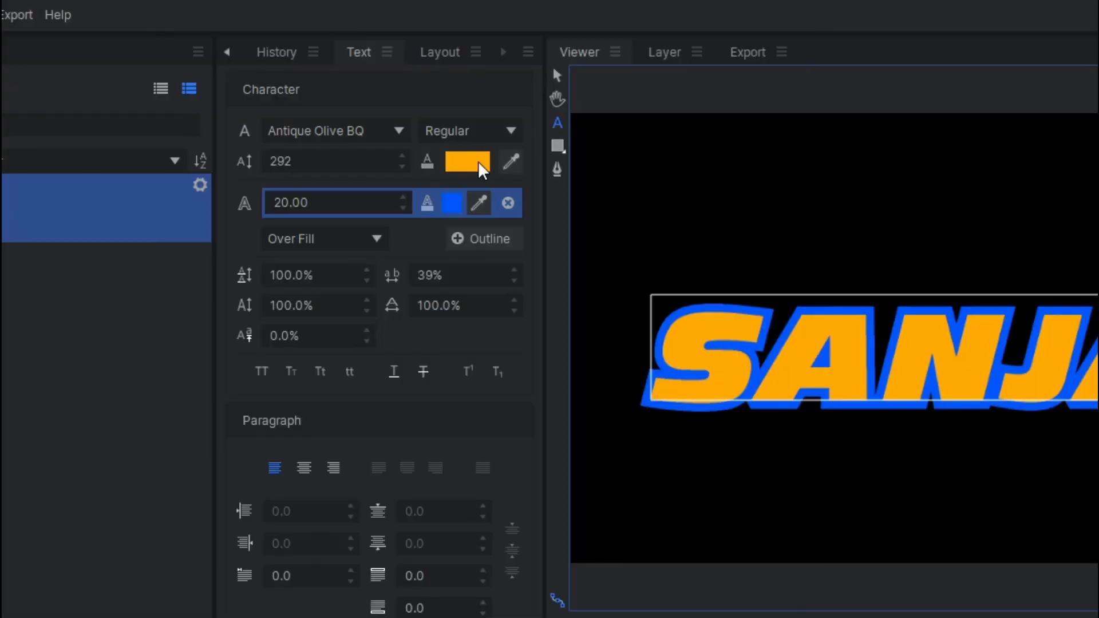
mouse_move(466, 167)
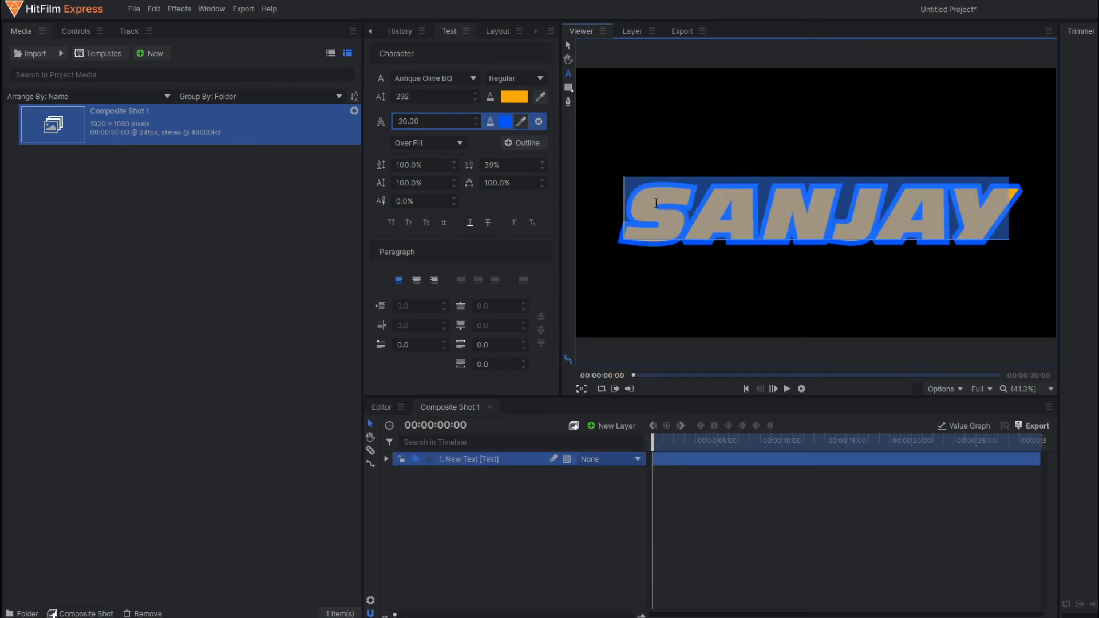
- Set the SANJAY fill colour's alpha to 0 so only the outline shows
click(514, 96)
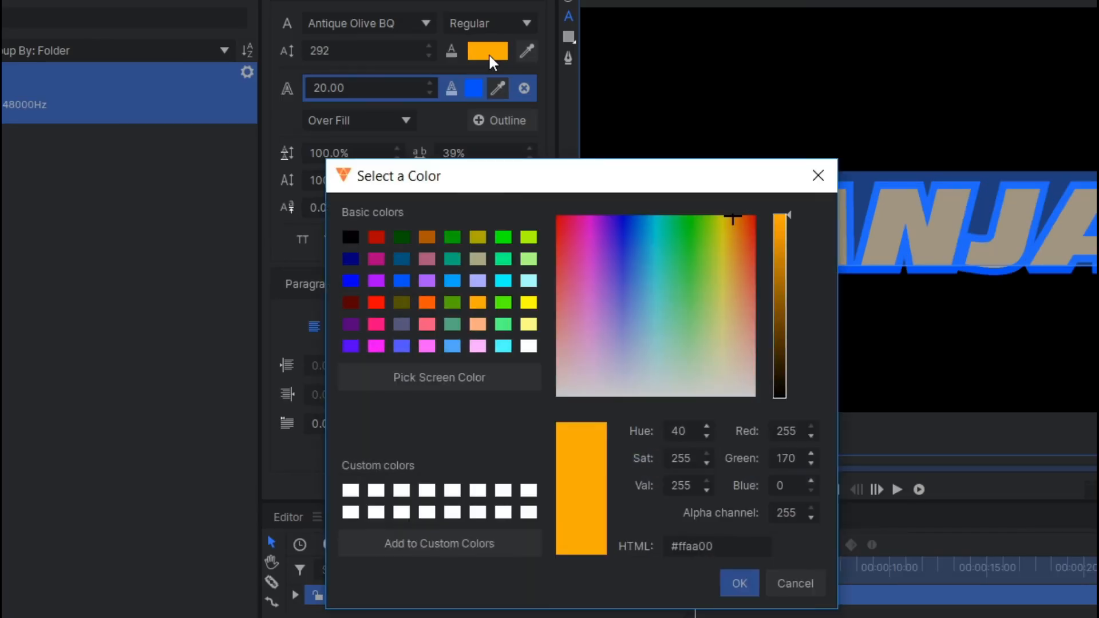
mouse_move(526, 373)
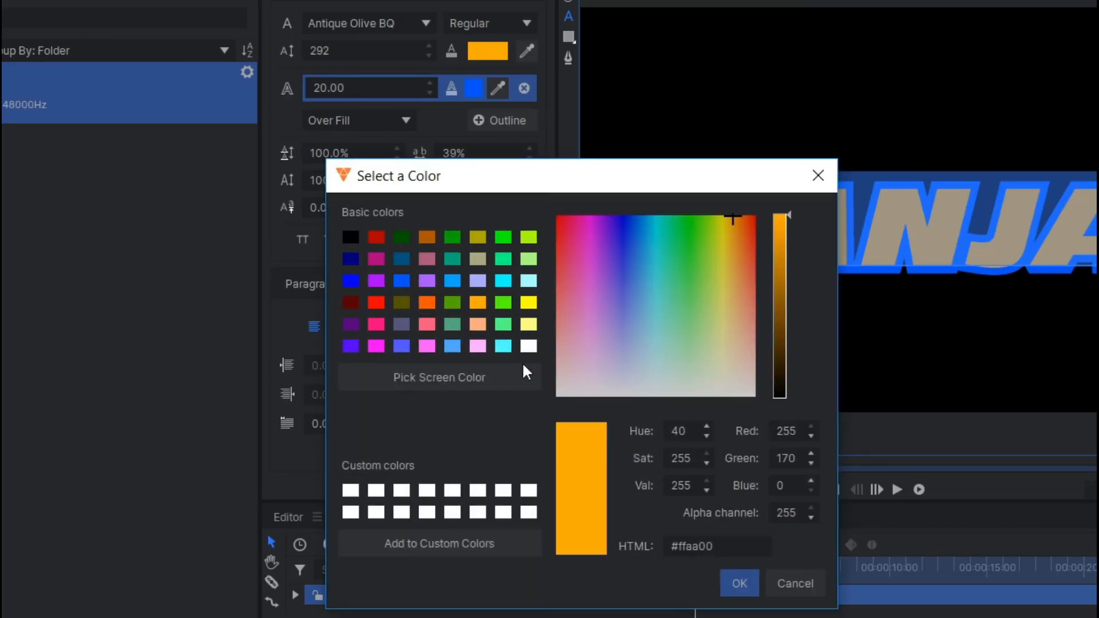
mouse_move(924, 243)
text(0)
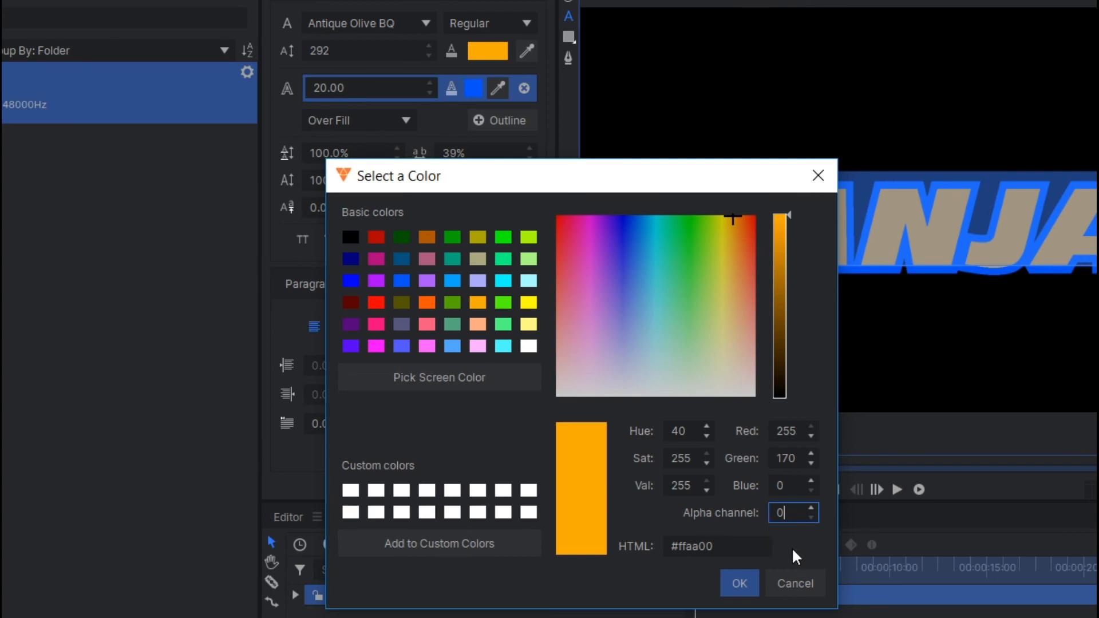
click(737, 583)
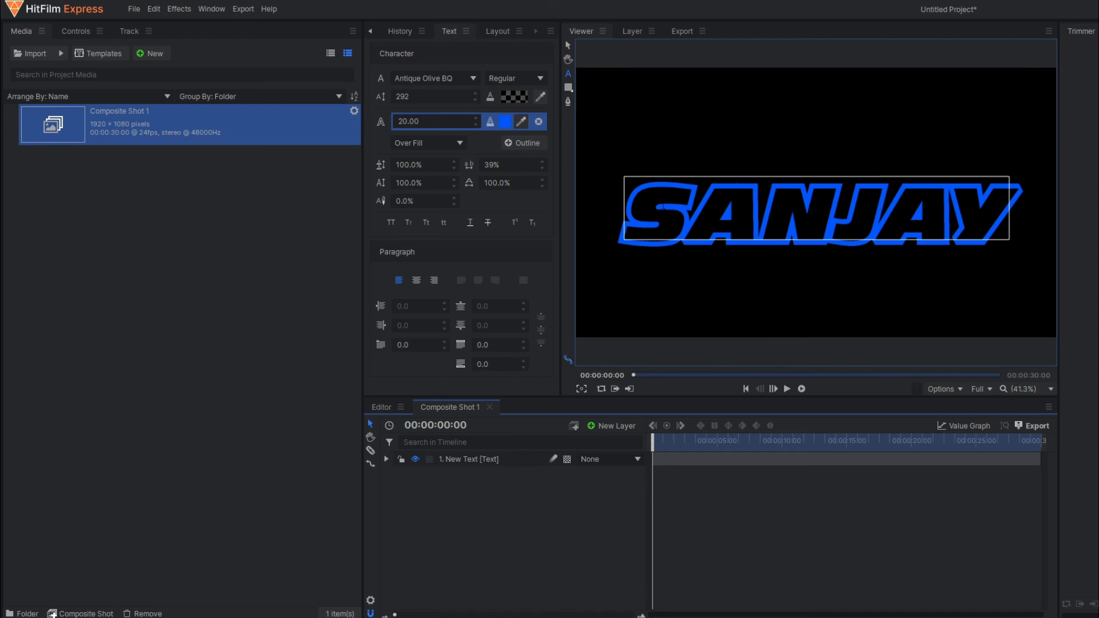
mouse_move(626, 439)
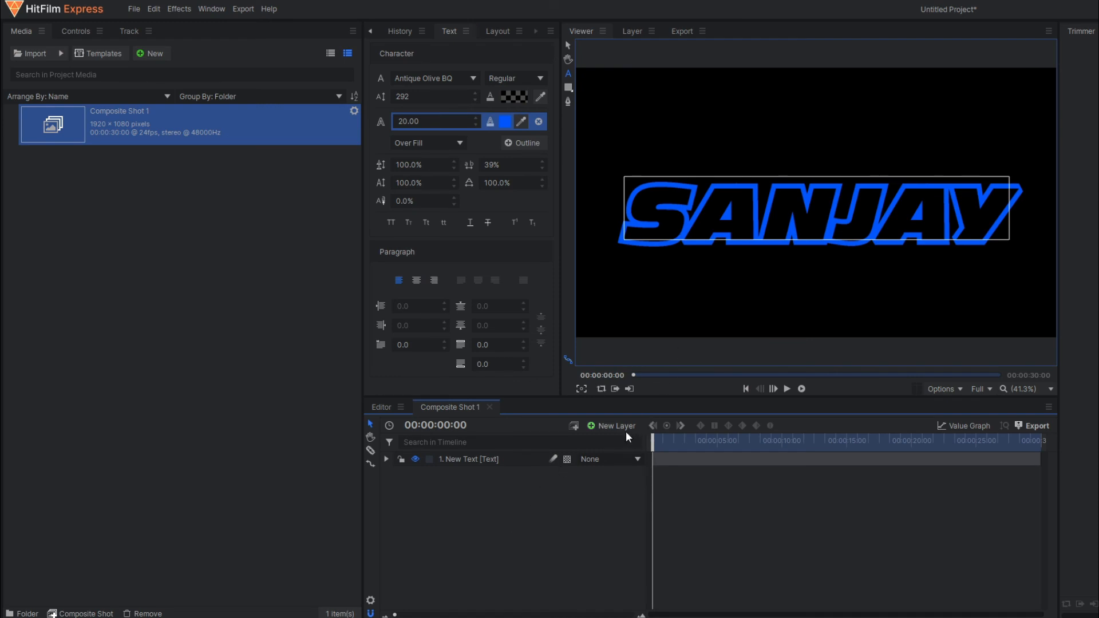
- Add a magenta plane layer above the SANJAY text
click(507, 120)
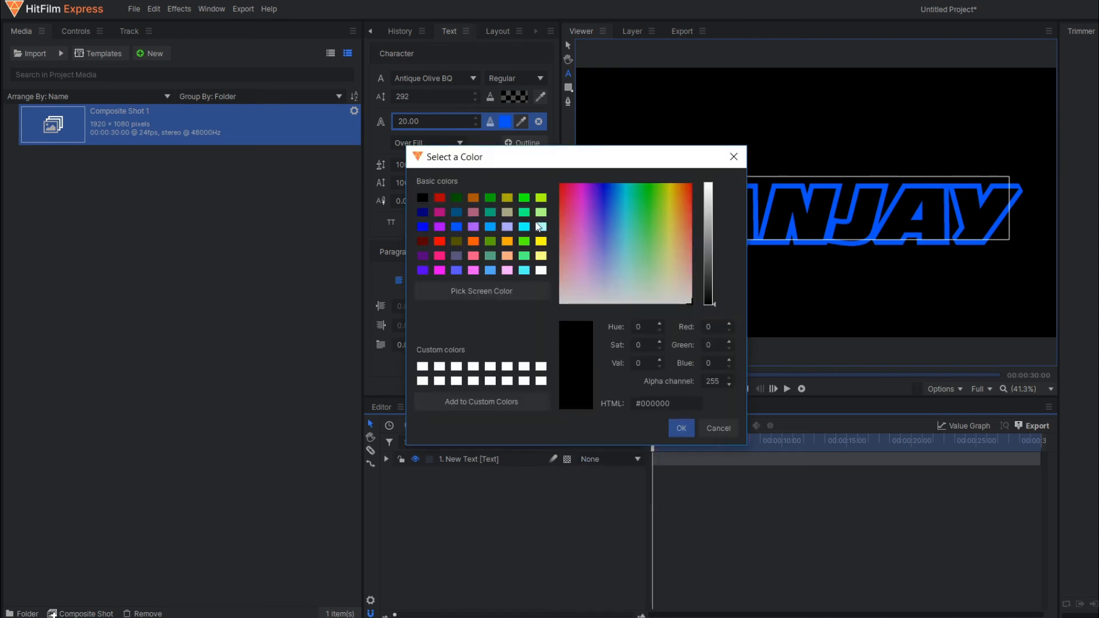
click(577, 183)
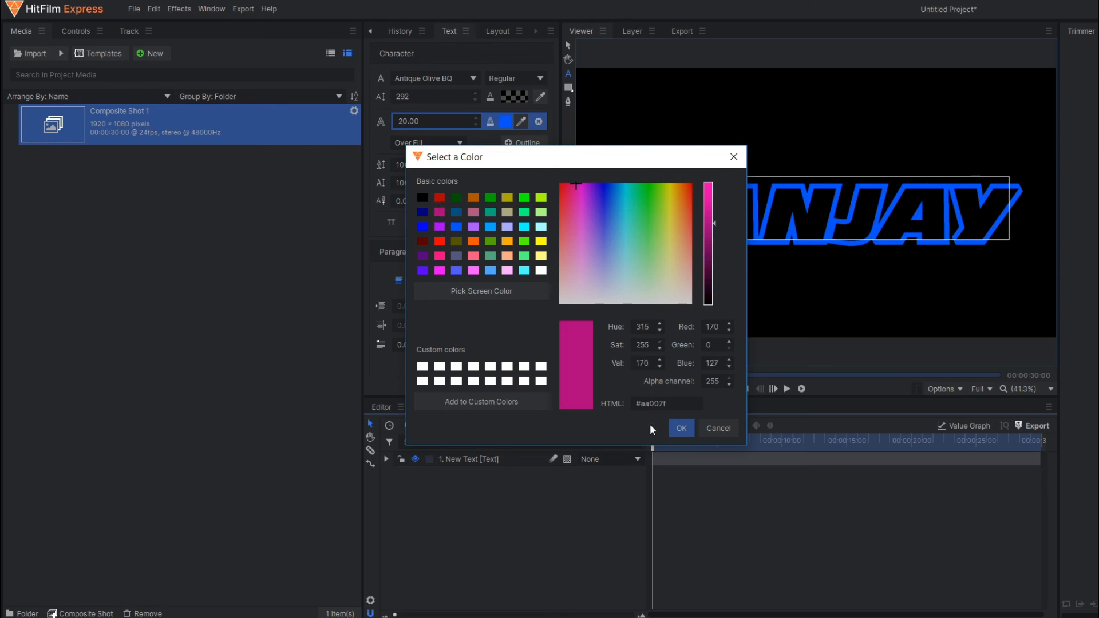
click(681, 429)
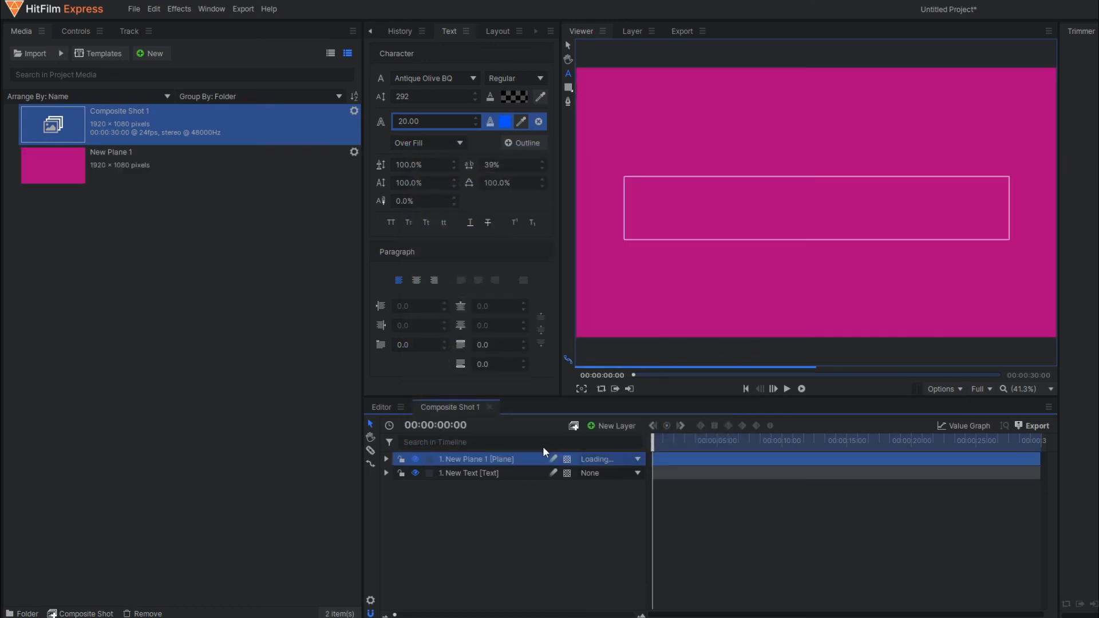